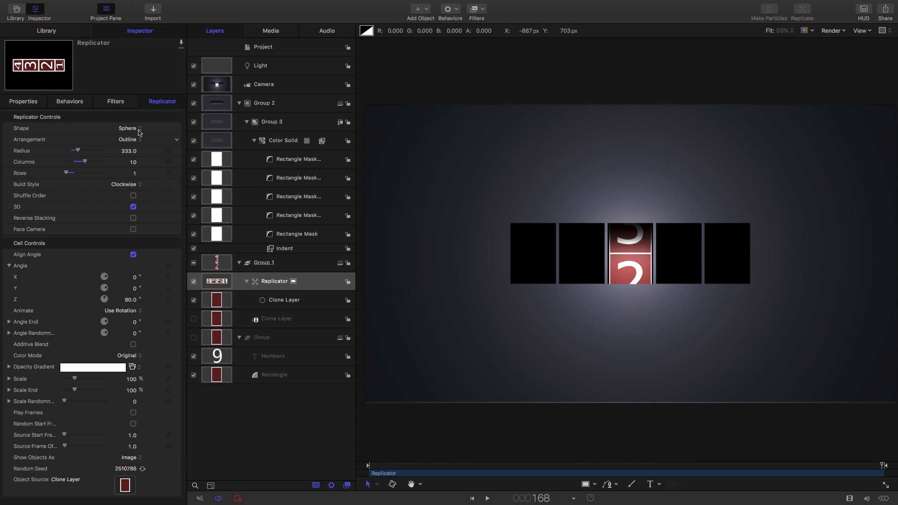
Reveal the Shape pop-up options in the Replicator inspector.
{"action": "left_click", "coordinate": [136, 128]}
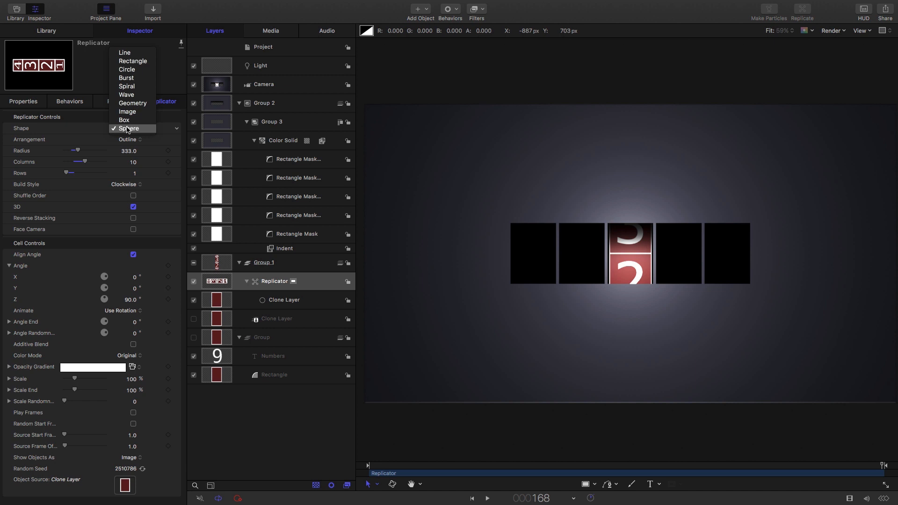
{"action": "mouse_move", "coordinate": [127, 70]}
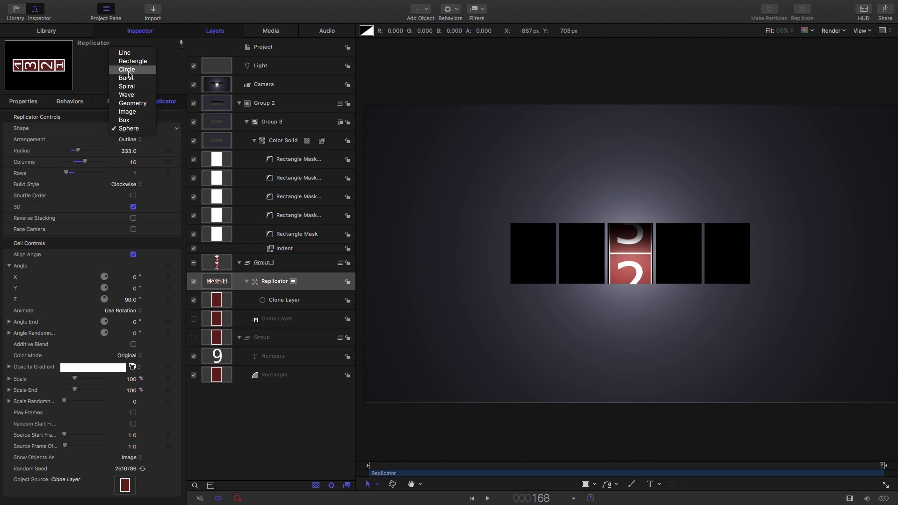
Set the replicator Shape to Circle with cell Angle Z 0 and 10 Points.
{"action": "left_click", "coordinate": [128, 69]}
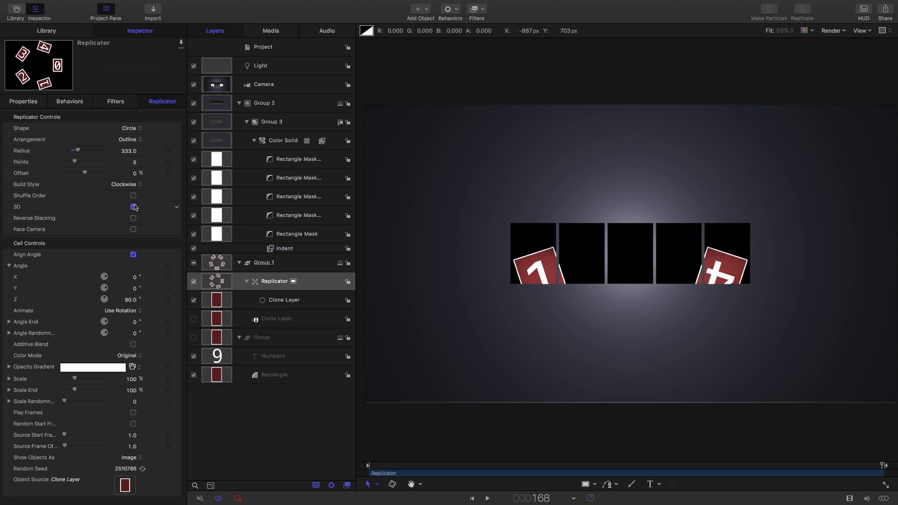
{"action": "left_click", "coordinate": [133, 207]}
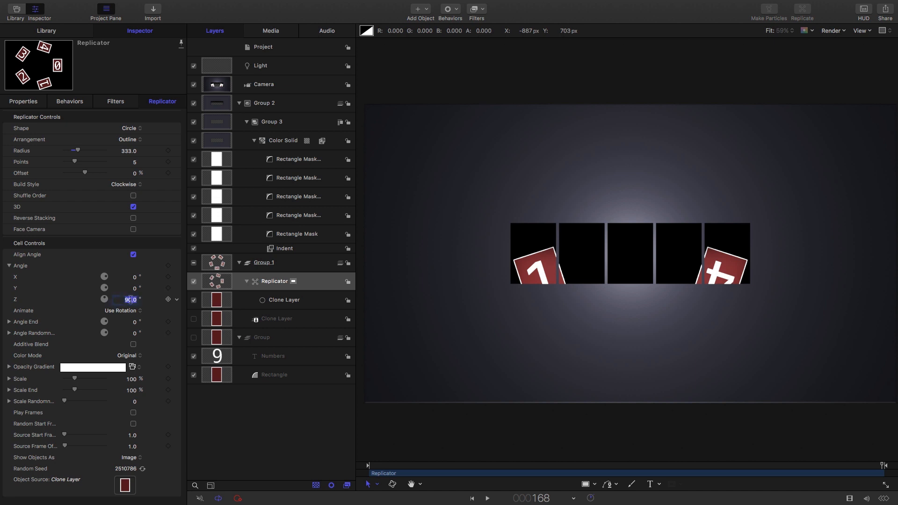
{"action": "type", "text": "0"}
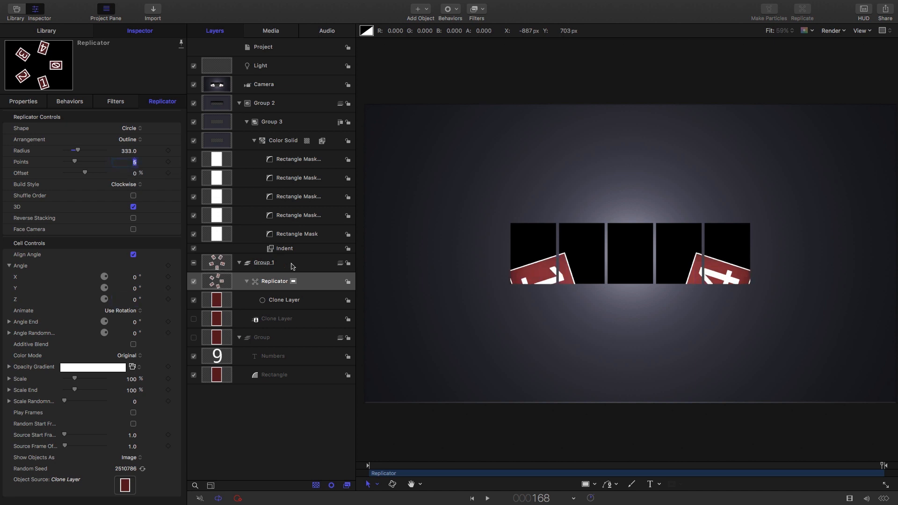
{"action": "type", "text": "10"}
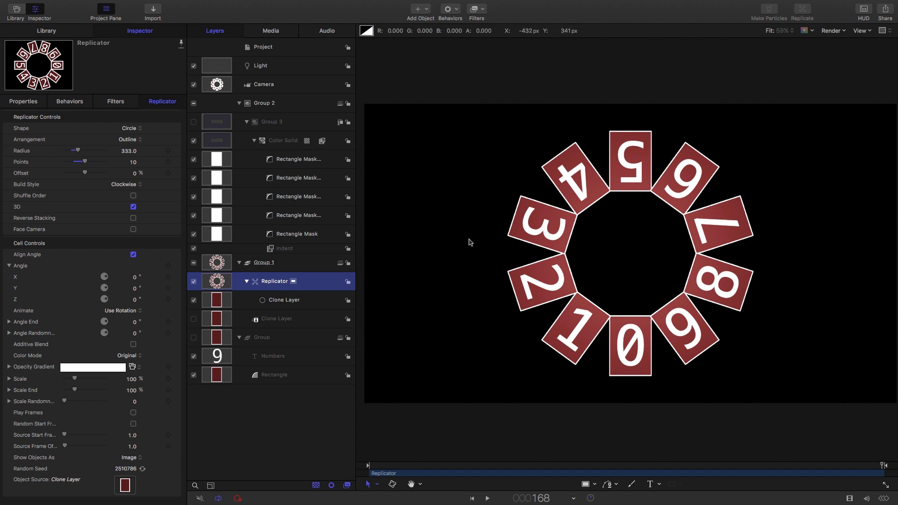
{"action": "mouse_move", "coordinate": [823, 346]}
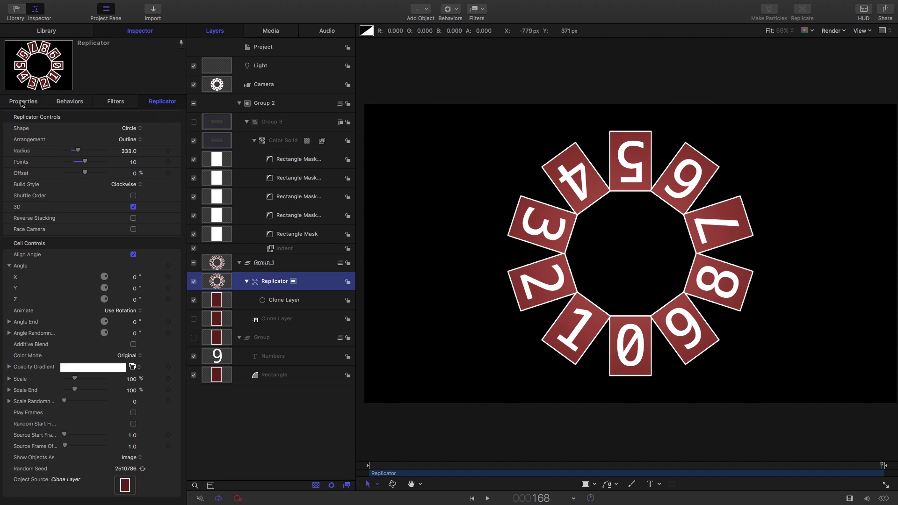
Set the replicator's Rotation Y to -90 in Properties.
{"action": "left_click", "coordinate": [24, 101]}
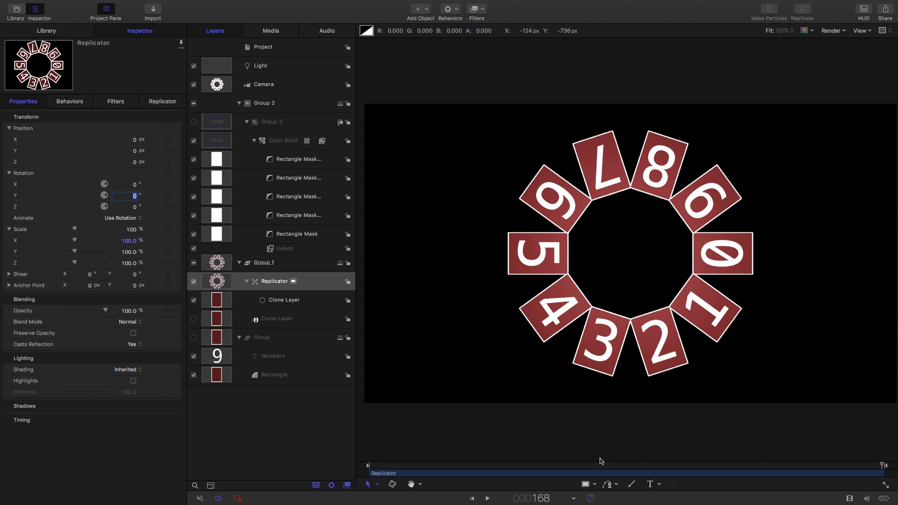
{"action": "type", "text": "-90.0"}
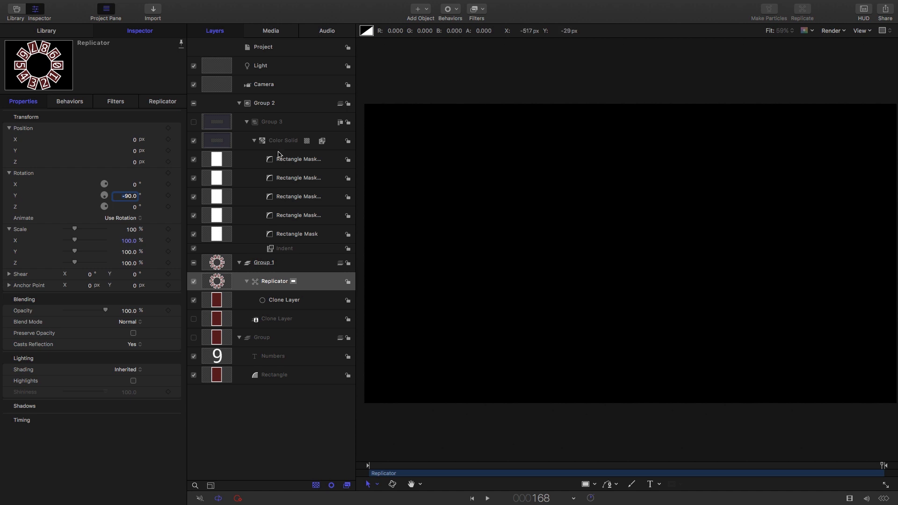
Set the cell Angle X and Y to 90 in the Replicator settings.
{"action": "left_click", "coordinate": [163, 101]}
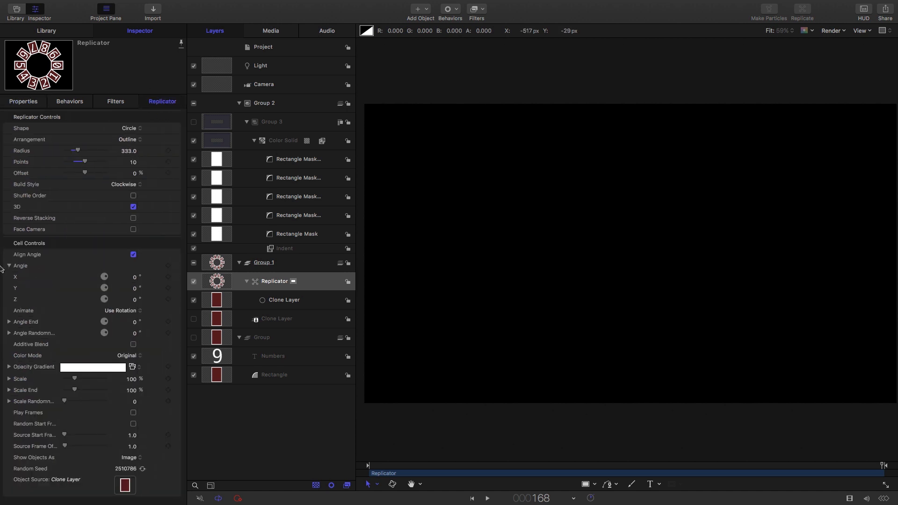
{"action": "type", "text": "90.0"}
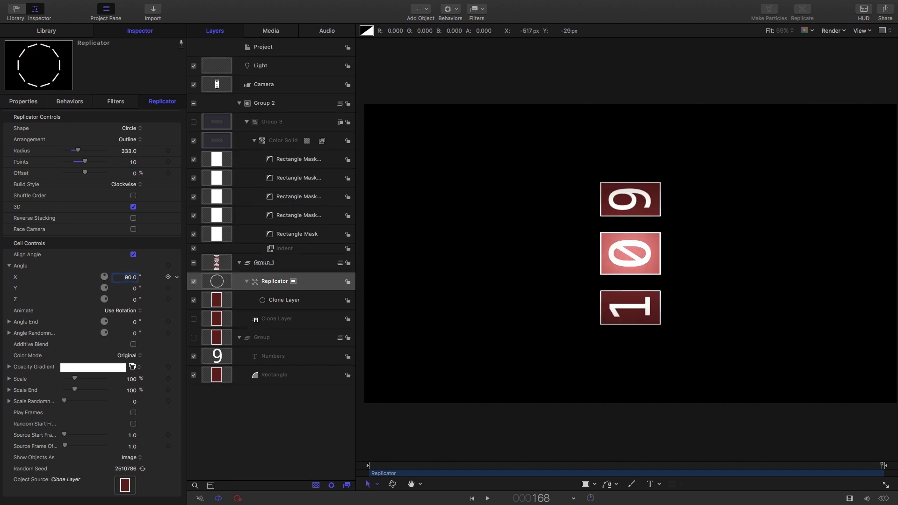
{"action": "left_click", "coordinate": [135, 288]}
{"action": "type", "text": "90"}
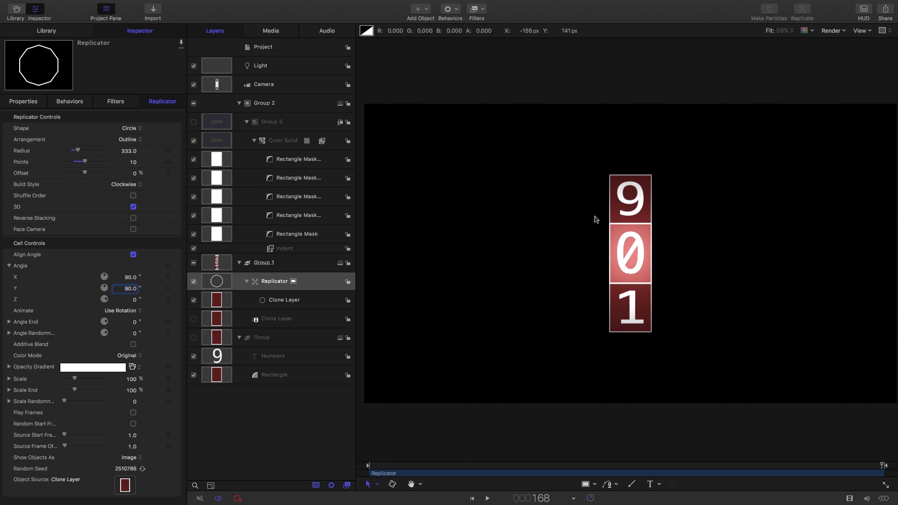
{"action": "mouse_move", "coordinate": [594, 218]}
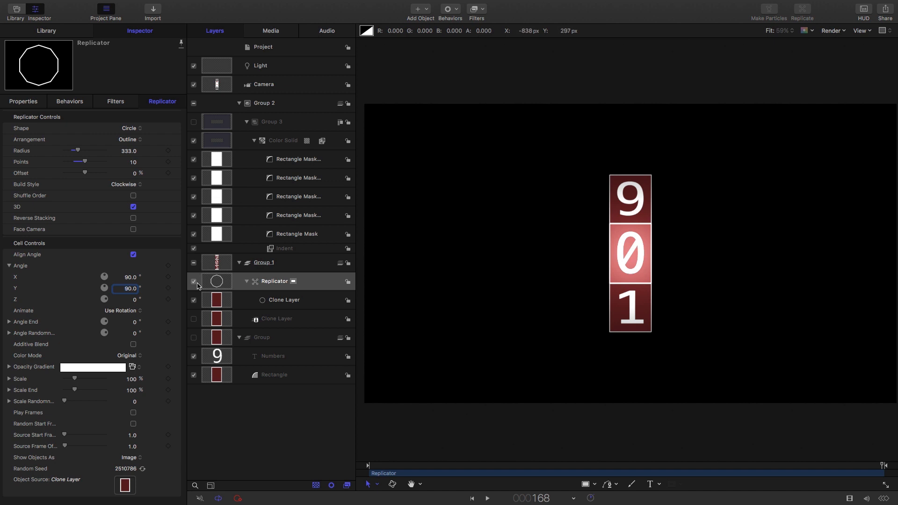
{"action": "left_click", "coordinate": [23, 101]}
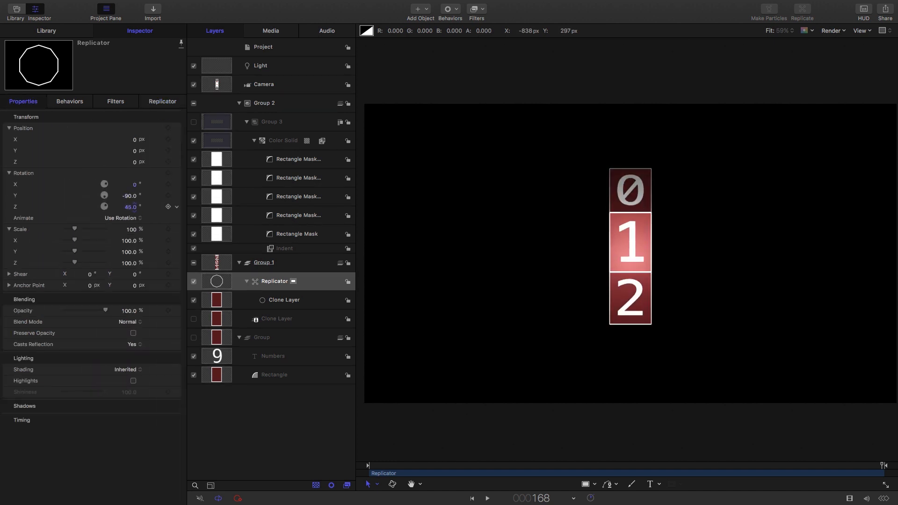
{"action": "type", "text": "0"}
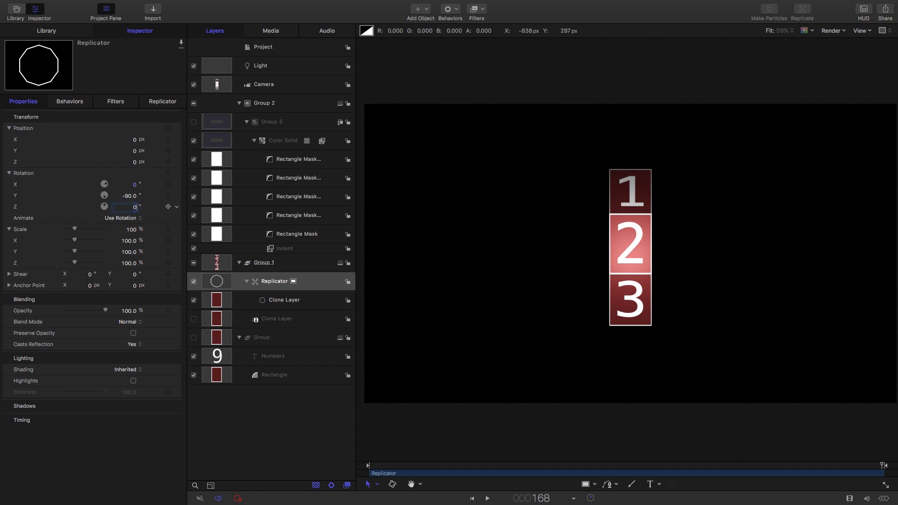
{"action": "left_click", "coordinate": [163, 101]}
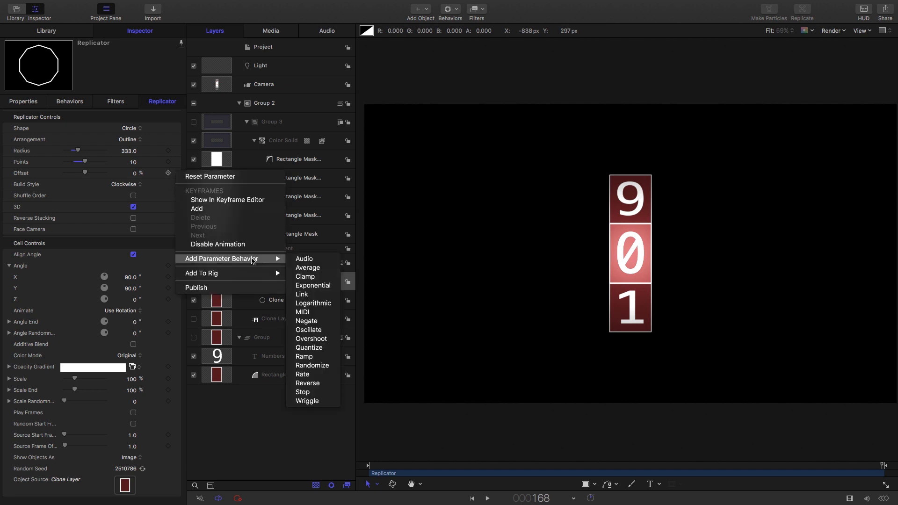
Attach a Ramp parameter behavior to the replicator's Offset.
{"action": "left_click", "coordinate": [304, 356]}
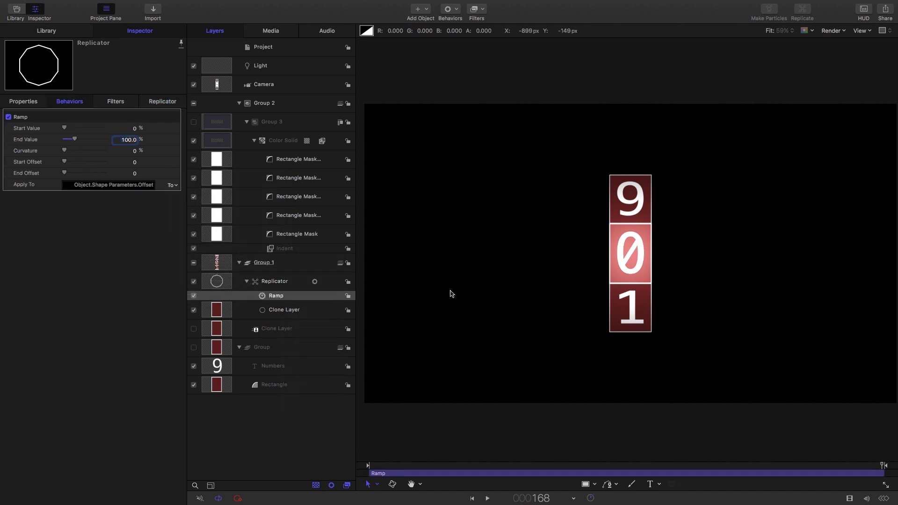
Lower the Ramp's End Value toward 50, entering 80.
{"action": "left_click", "coordinate": [490, 497]}
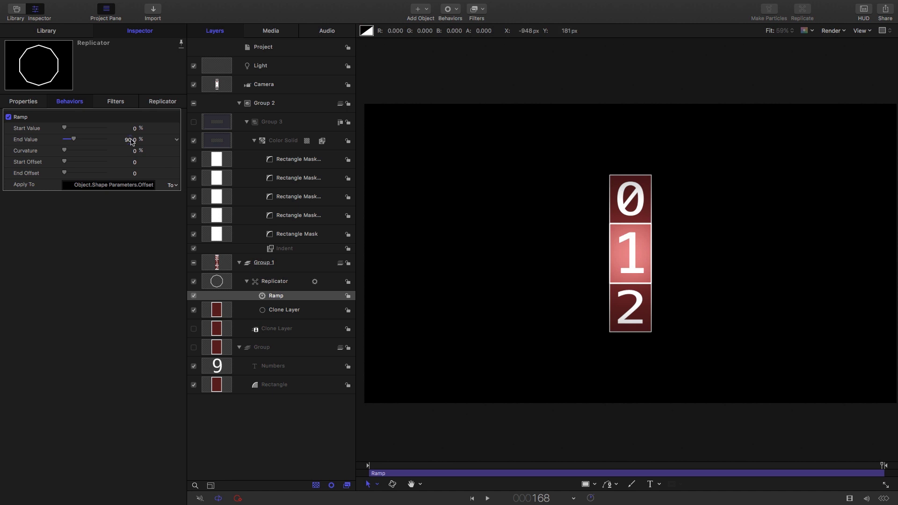
{"action": "type", "text": "80.0"}
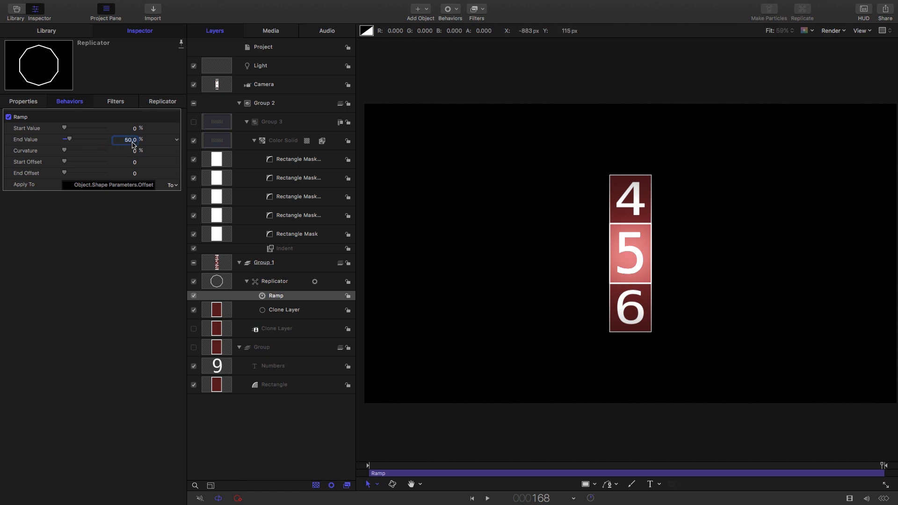
{"action": "mouse_move", "coordinate": [136, 141]}
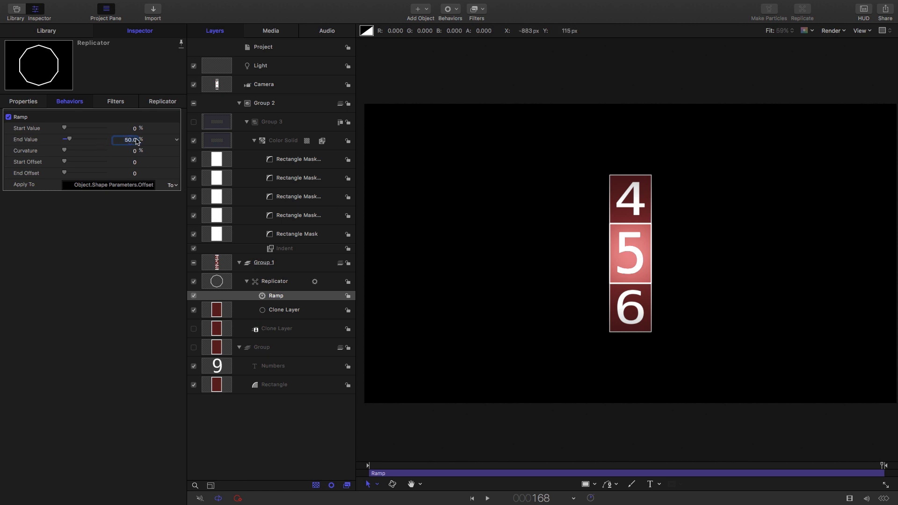